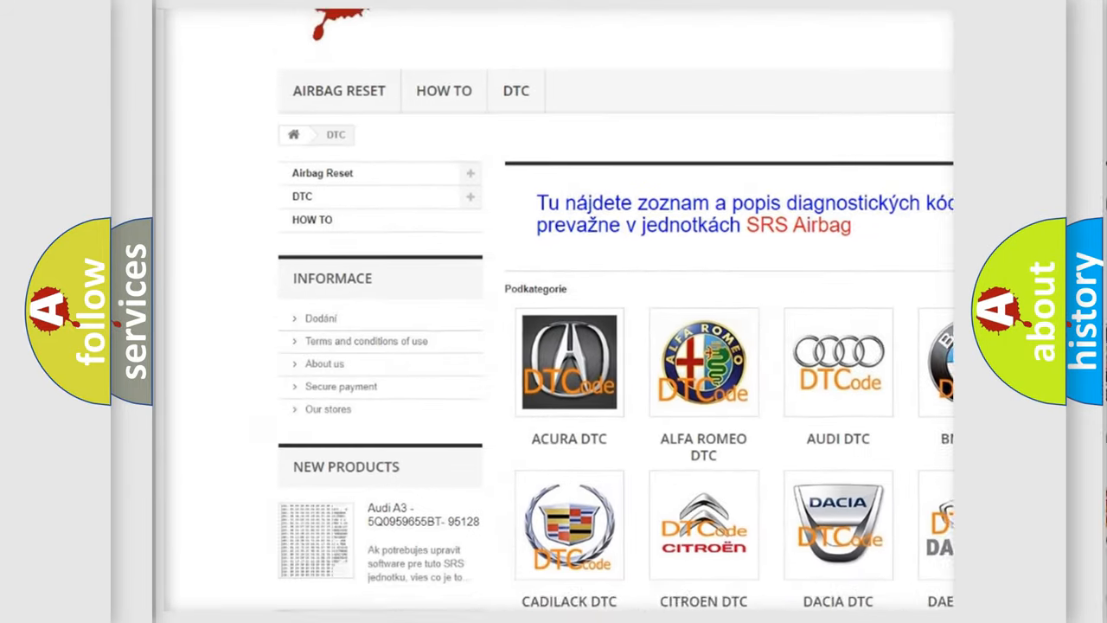
scroll("down", 3)
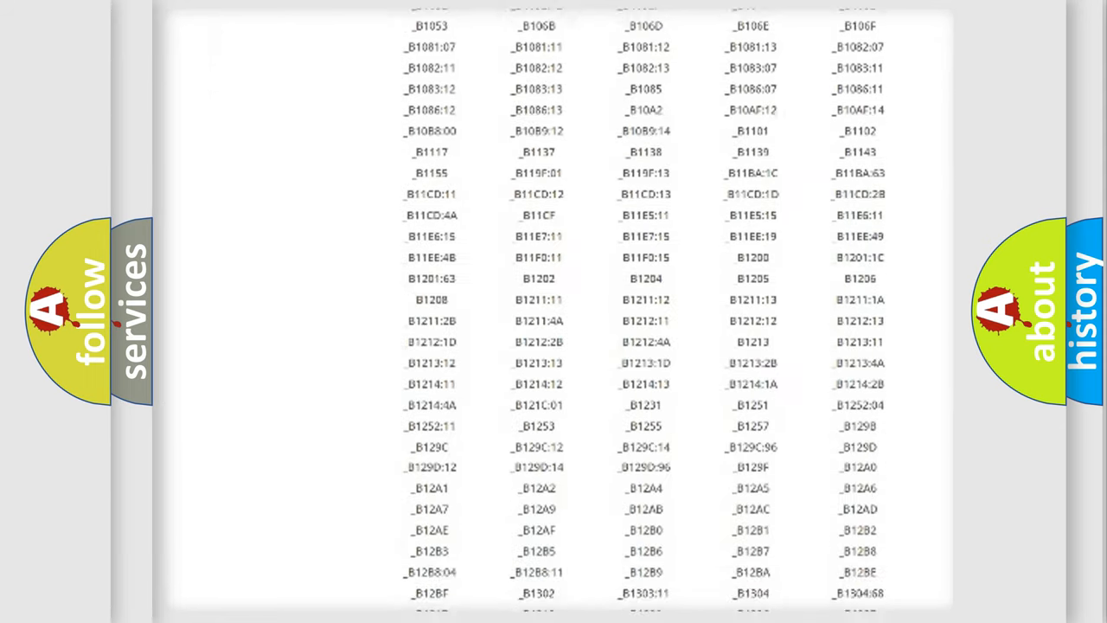
scroll("down", 3)
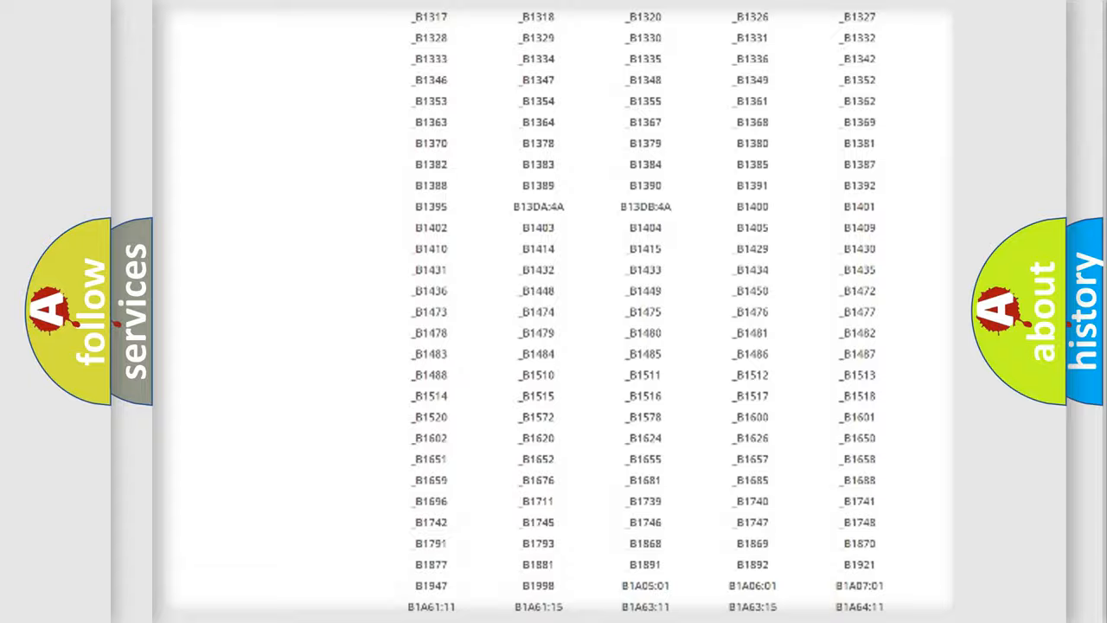